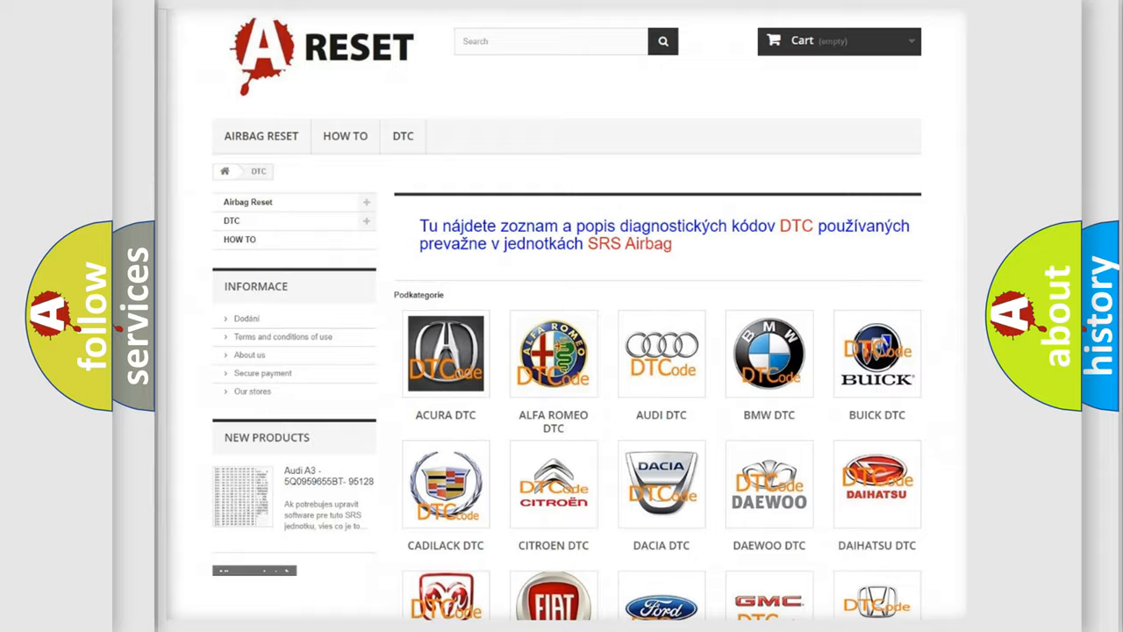
- Scroll the DTC brand list down until the Jeep DTC logo appears
{"action": "scroll", "scroll_direction": "down", "scroll_amount": 3}
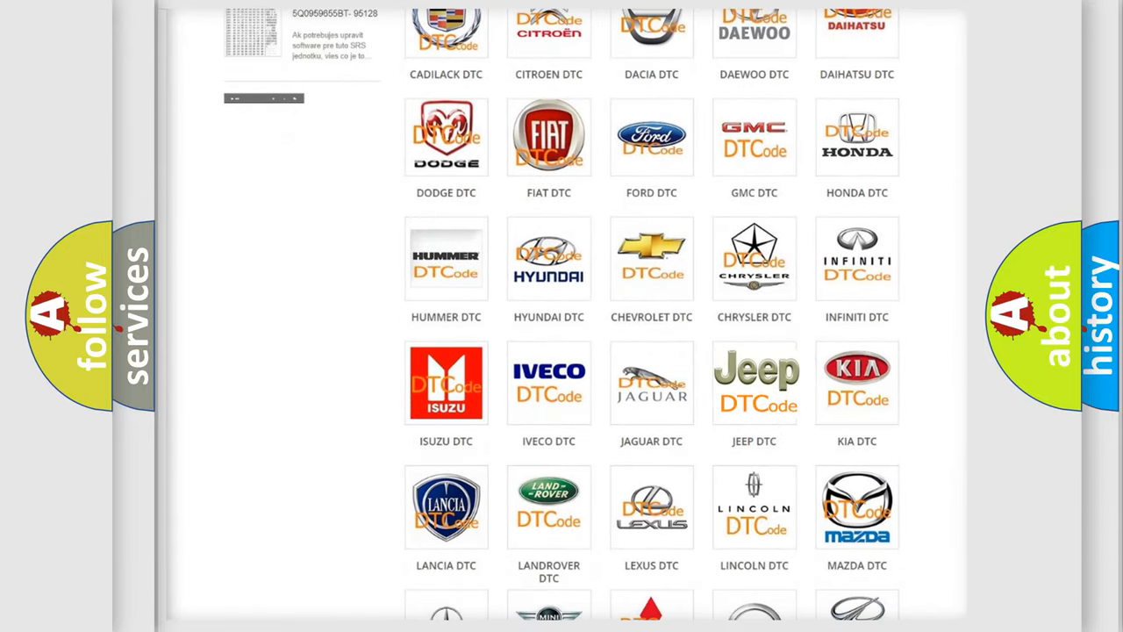
- Open the Jeep DTC page, scroll down its code grid, and return to the top
{"action": "left_click", "coordinate": [753, 382]}
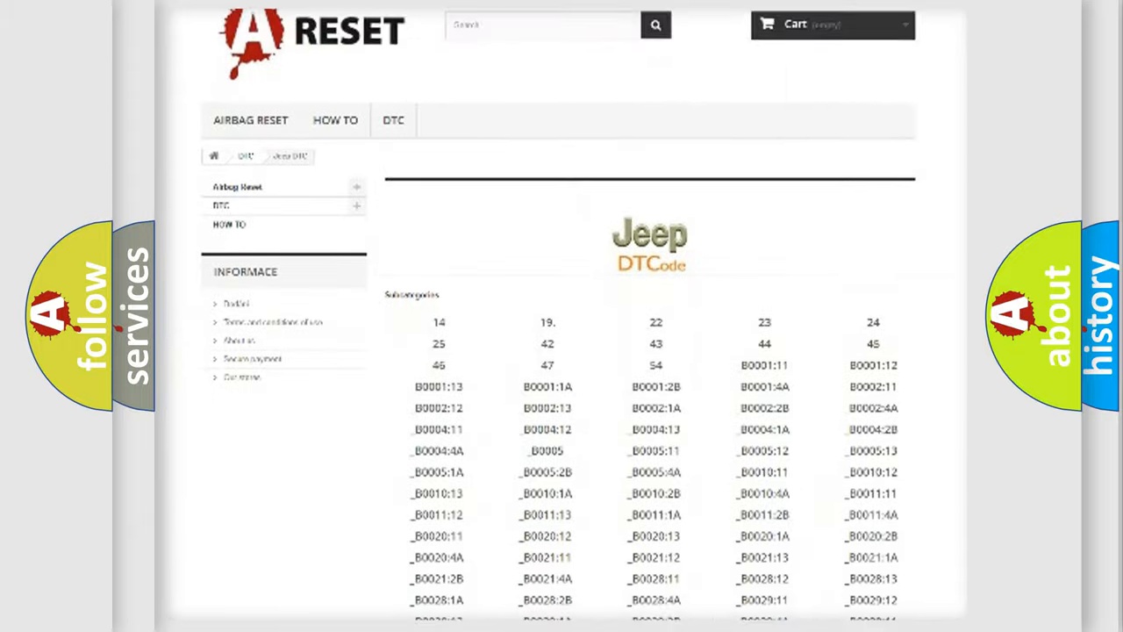
{"action": "scroll", "scroll_direction": "down", "scroll_amount": 3}
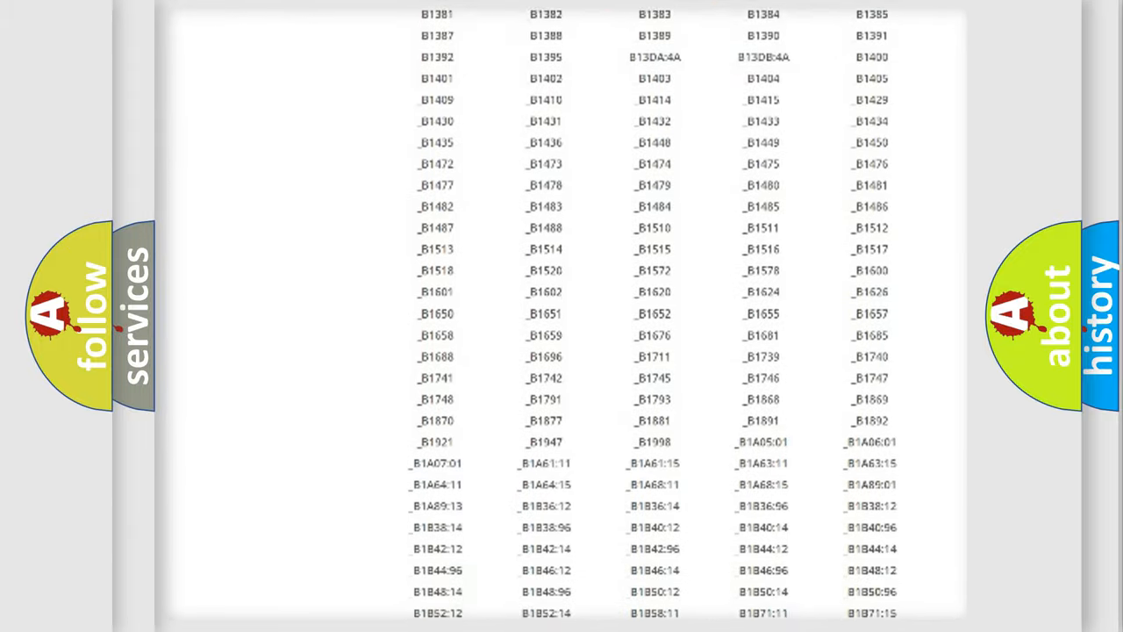
{"action": "scroll", "scroll_direction": "up", "scroll_amount": 3}
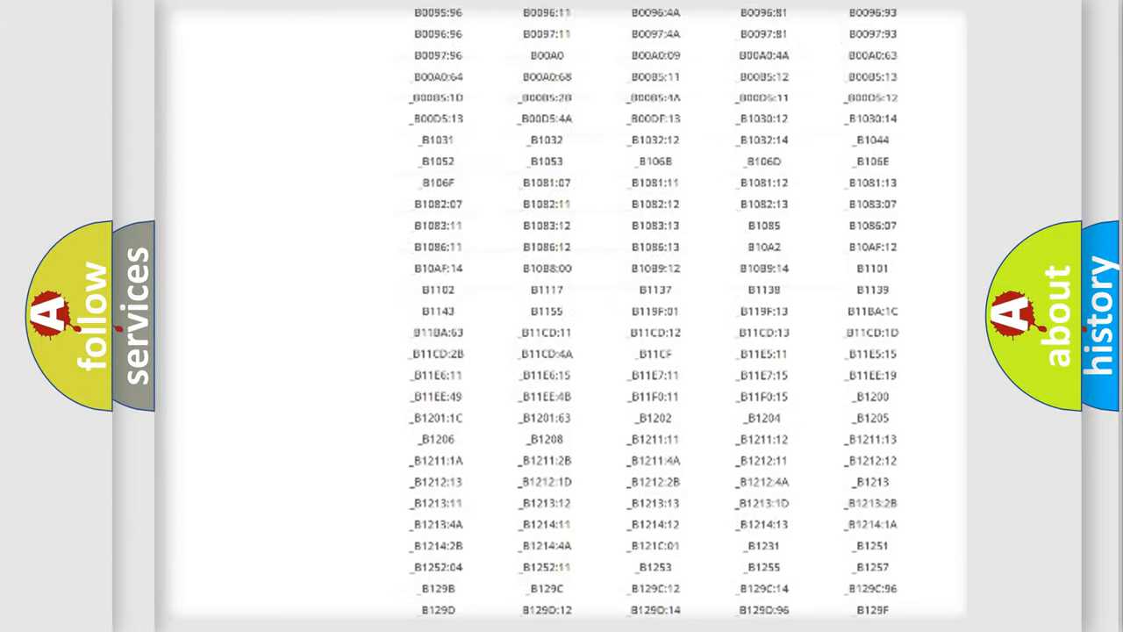
{"action": "scroll", "scroll_direction": "up", "scroll_amount": 3}
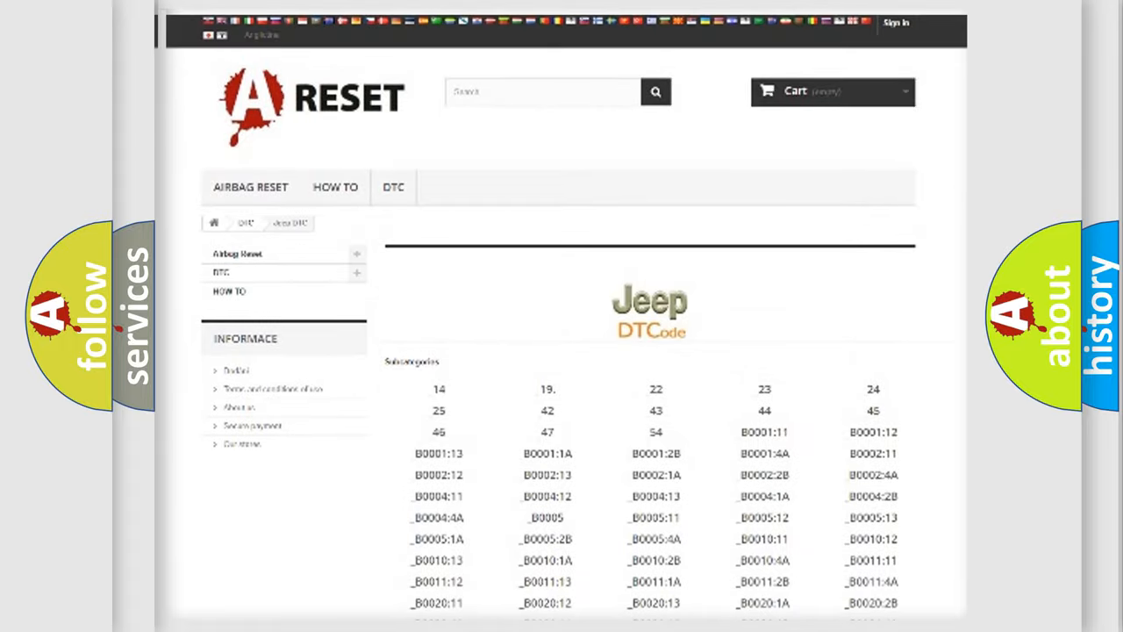